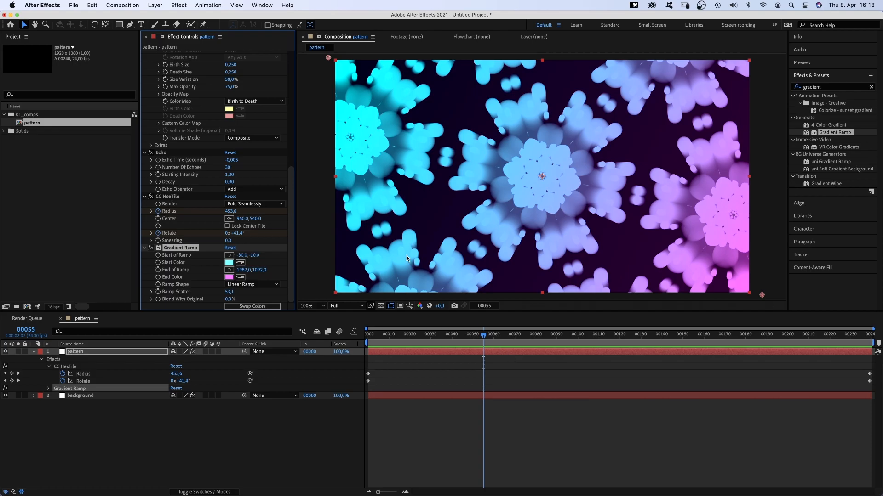
# Switch the Particle World particle type to QuadPolygon with Twirl physics animation
pyautogui.scroll(3)
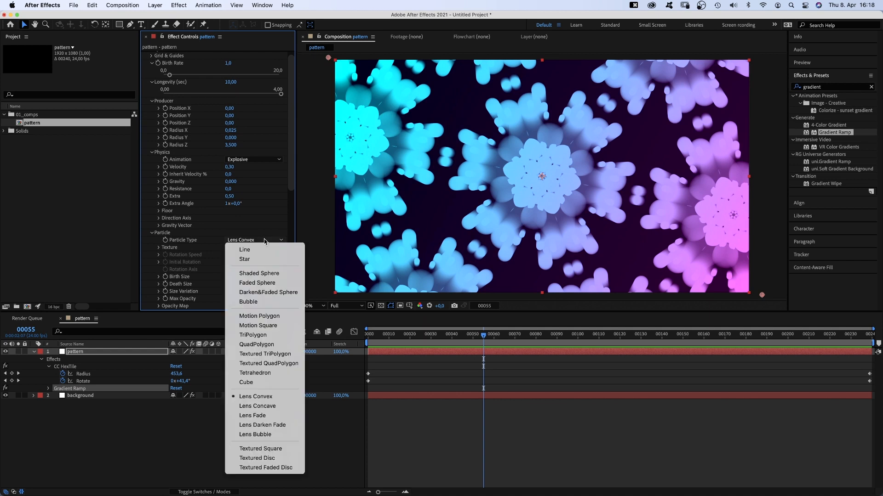
pyautogui.click(256, 344)
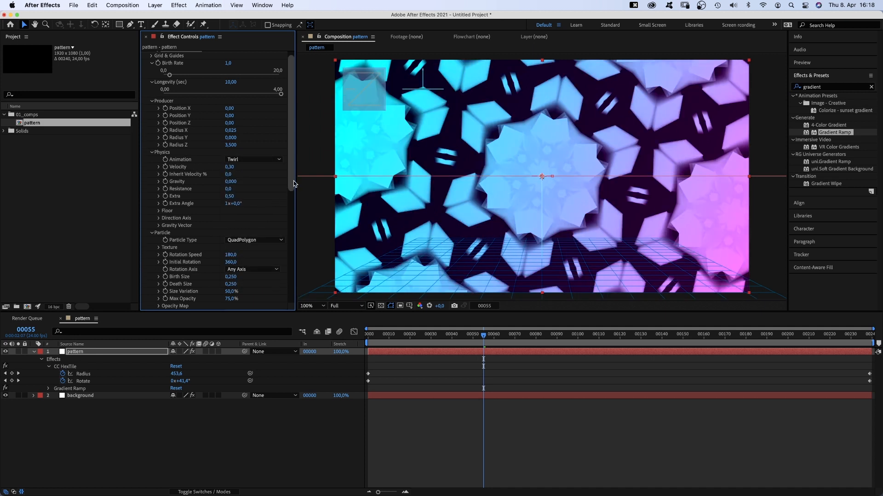
pyautogui.scroll(-3)
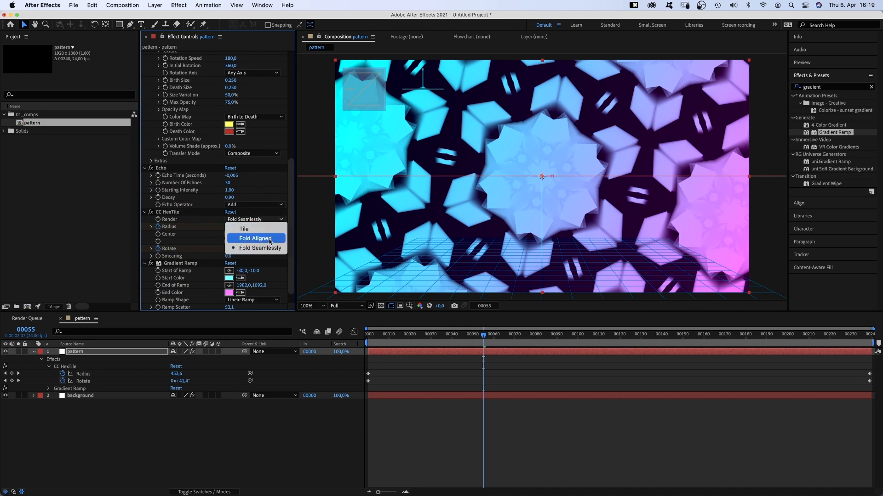
# Set CC HexTile render to Fold Aligned and change the Gradient Ramp start colour to yellow
pyautogui.click(256, 237)
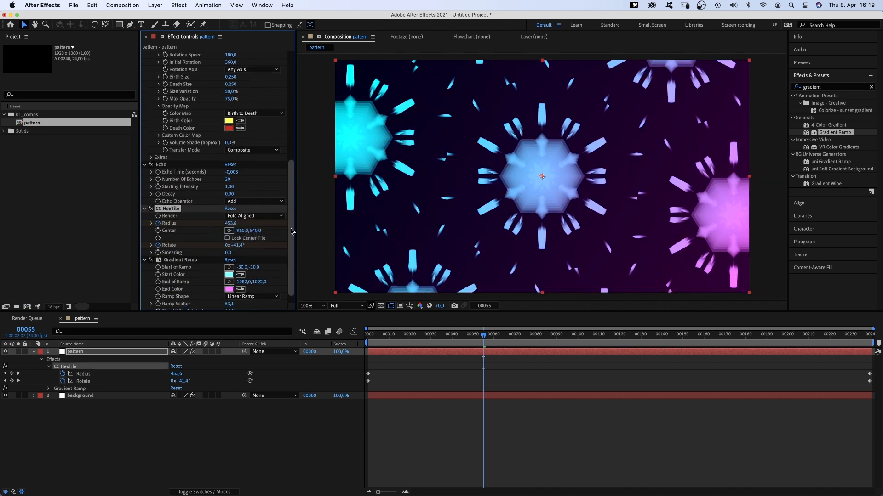
pyautogui.click(229, 274)
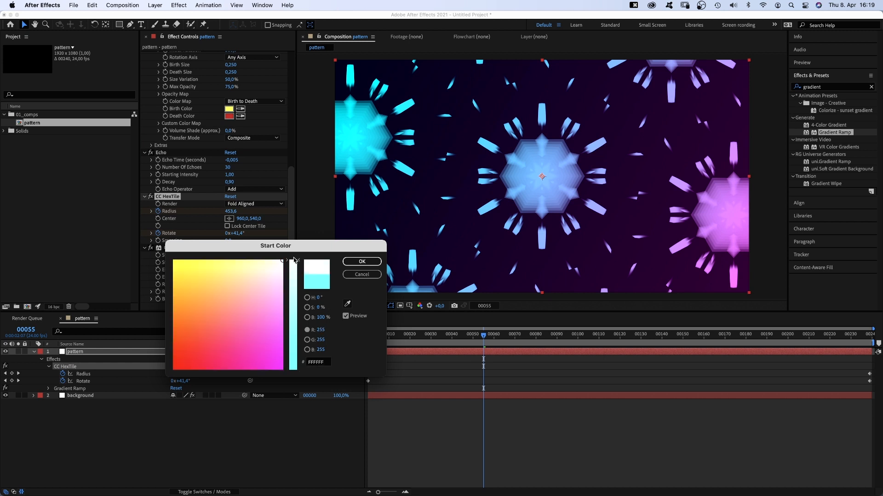
pyautogui.click(360, 261)
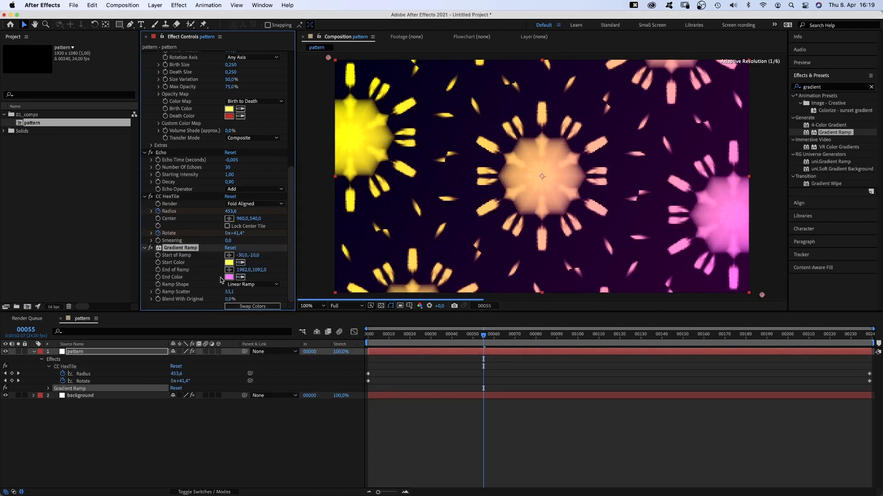
pyautogui.click(230, 277)
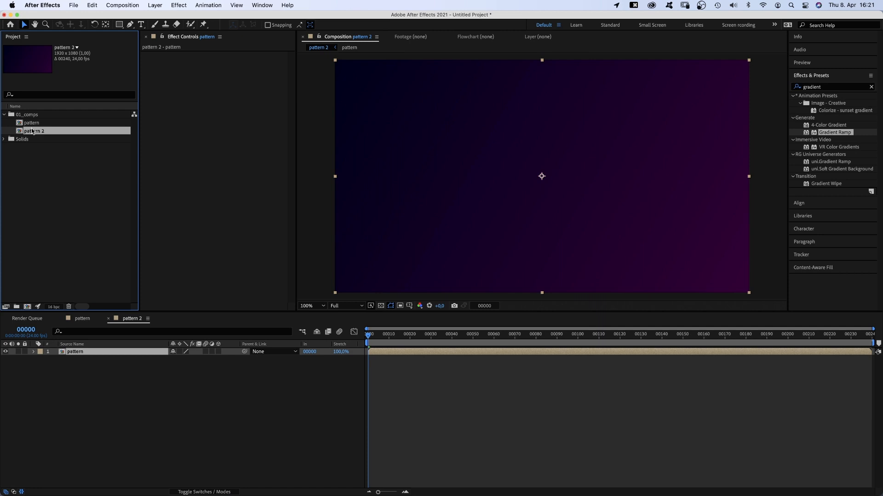
# Rename the new comp 'pattern time_remapping' and extend its duration to 480 frames
pyautogui.write('time')
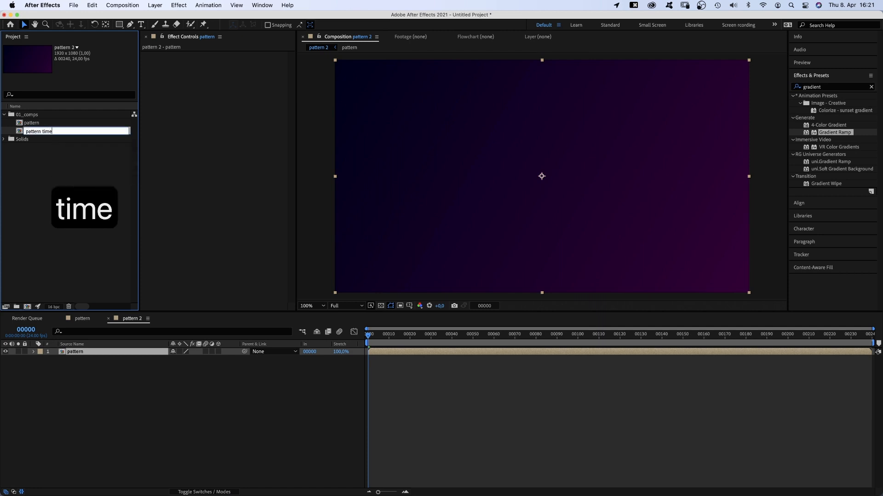
pyautogui.write('_remapping')
pyautogui.write('480')
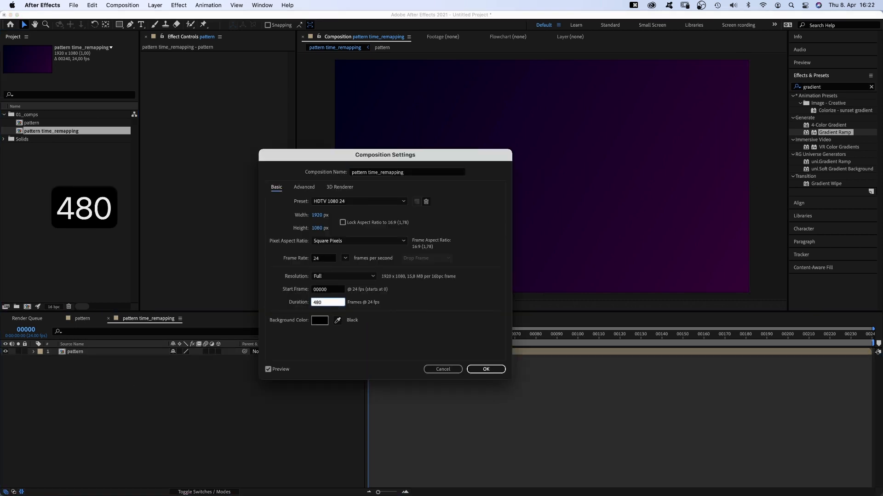
pyautogui.click(484, 369)
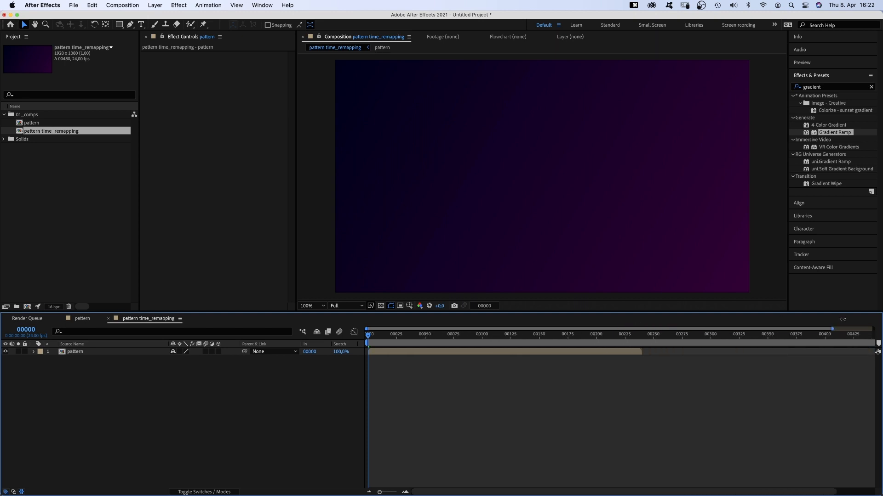
pyautogui.click(74, 352)
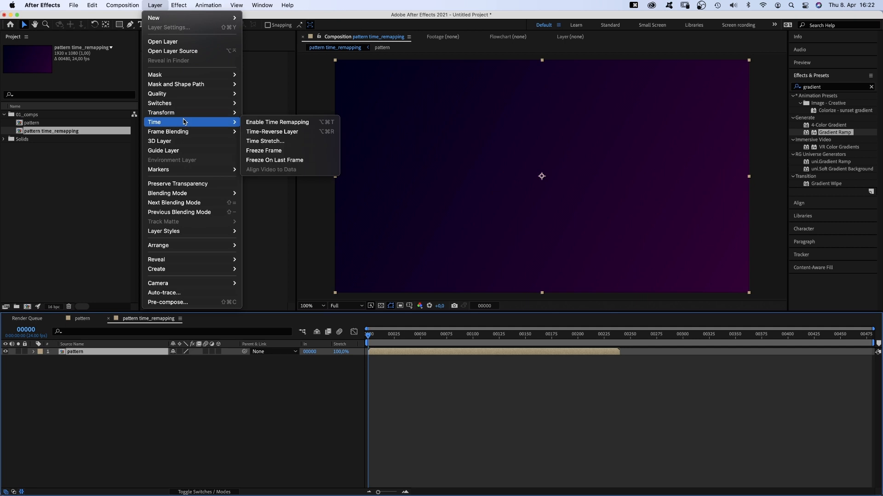
# Enable time remapping on the nested pattern layer and check its half-speed curve in the Graph Editor
pyautogui.click(276, 122)
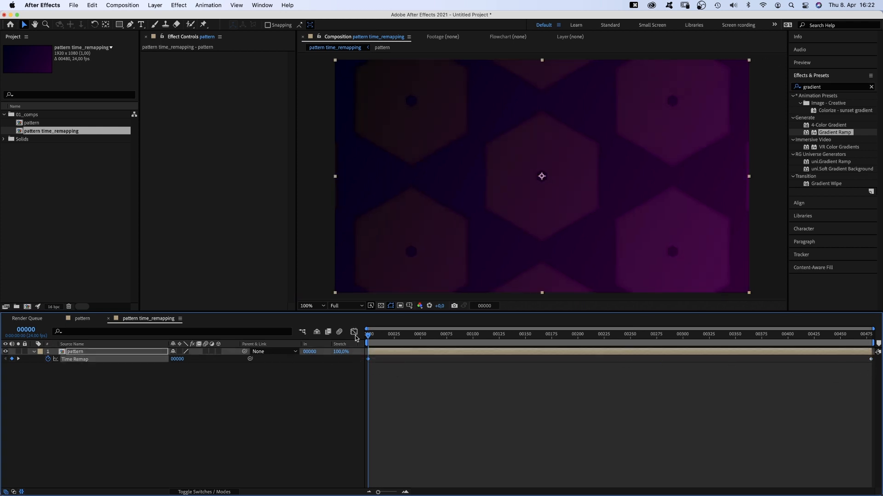
pyautogui.click(354, 332)
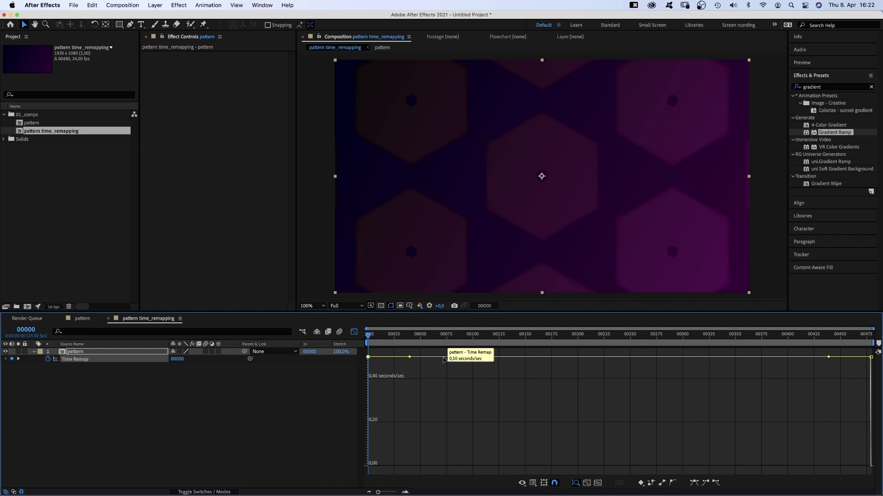